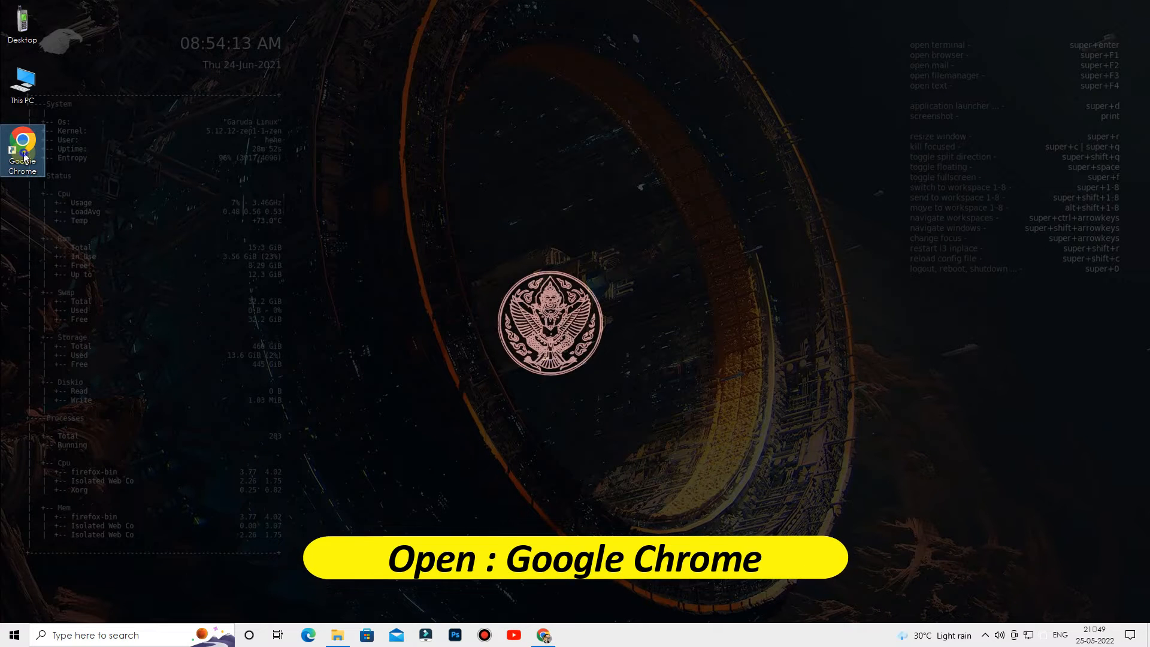
- Launch Google Chrome from the desktop shortcut and maximize its window
{"action": "double_click", "coordinate": [22, 143]}
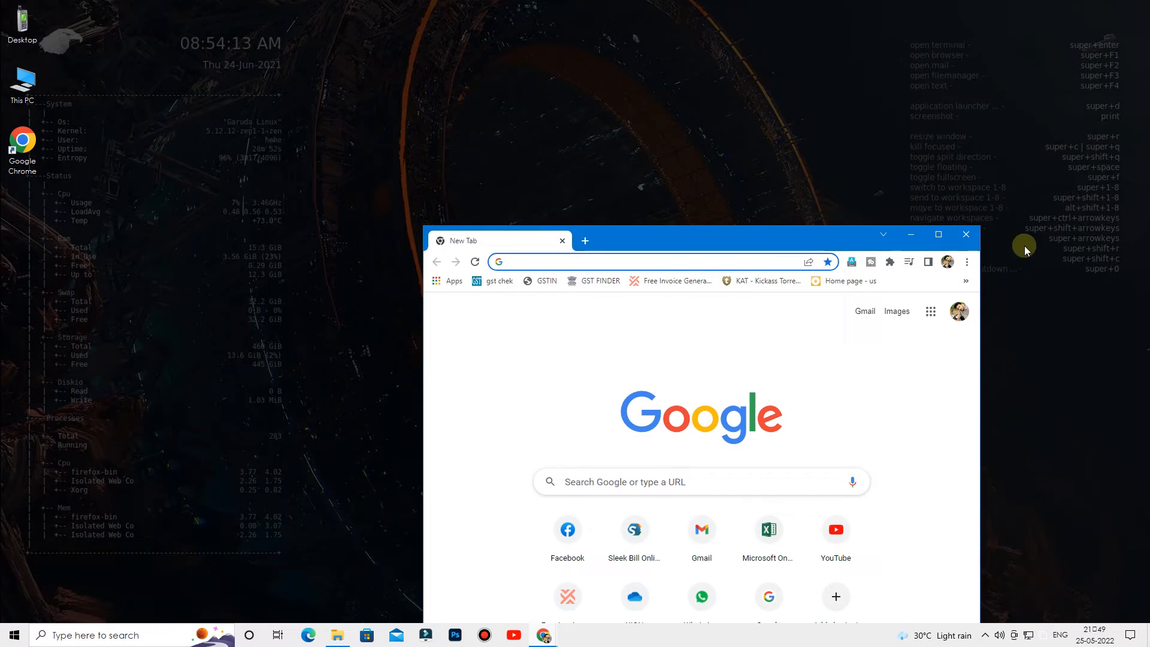
{"action": "left_click", "coordinate": [936, 234]}
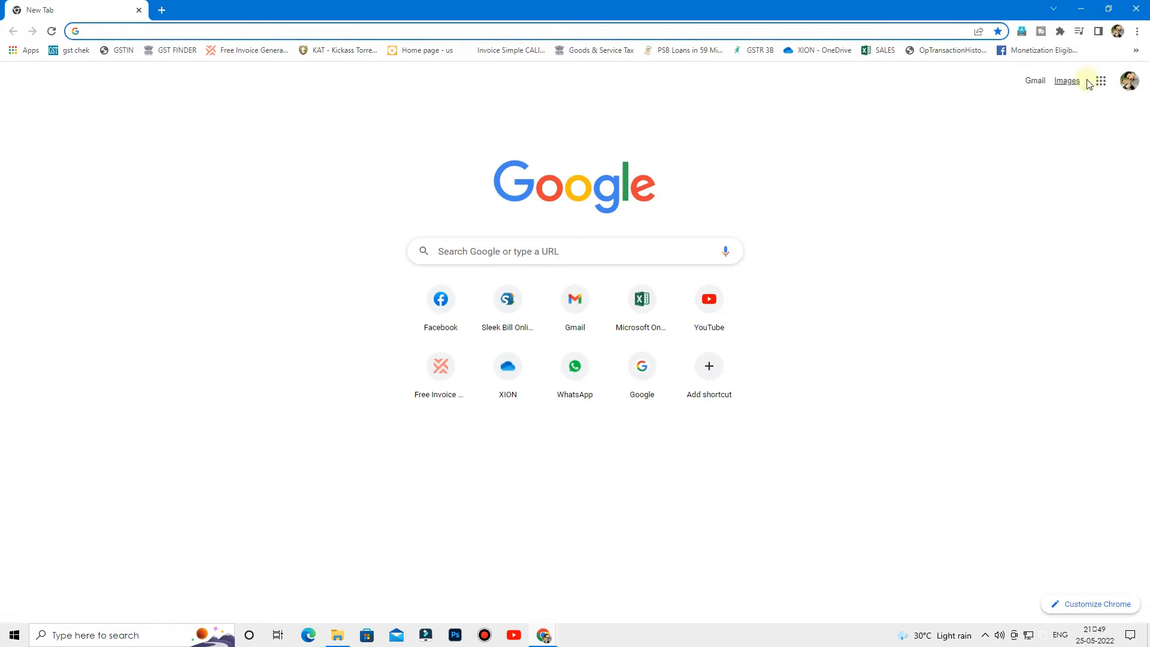
- Reach About Google Chrome via the menu's Help entry to check for updates
{"action": "left_click", "coordinate": [1135, 31]}
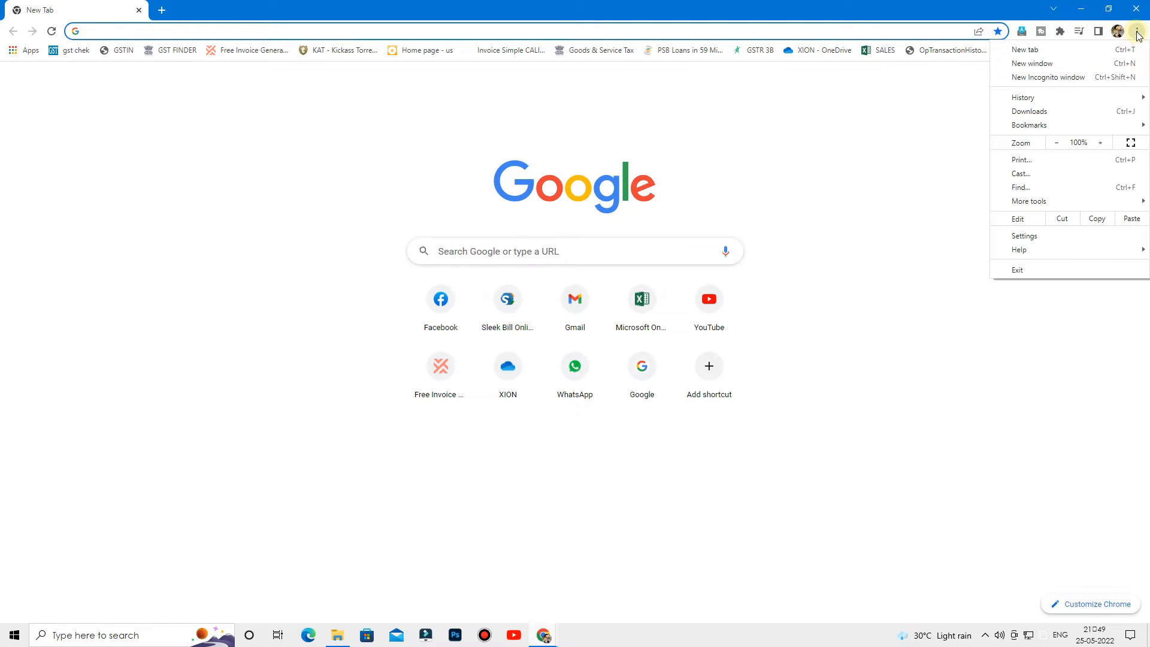
{"action": "left_click", "coordinate": [1018, 250]}
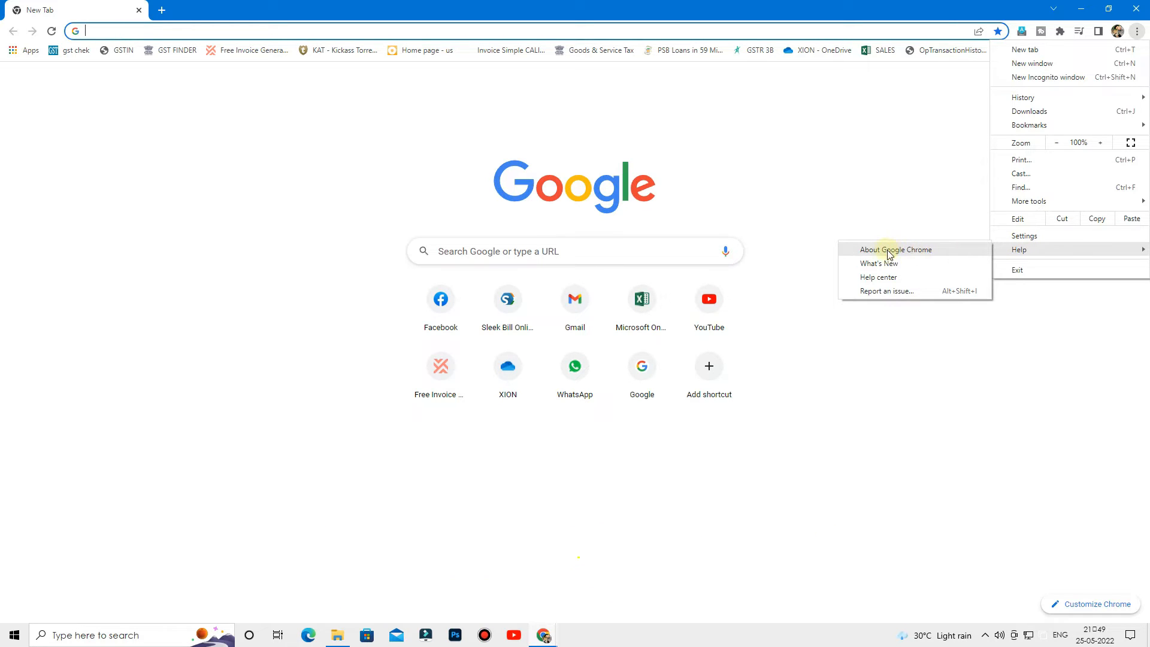
{"action": "left_click", "coordinate": [896, 249]}
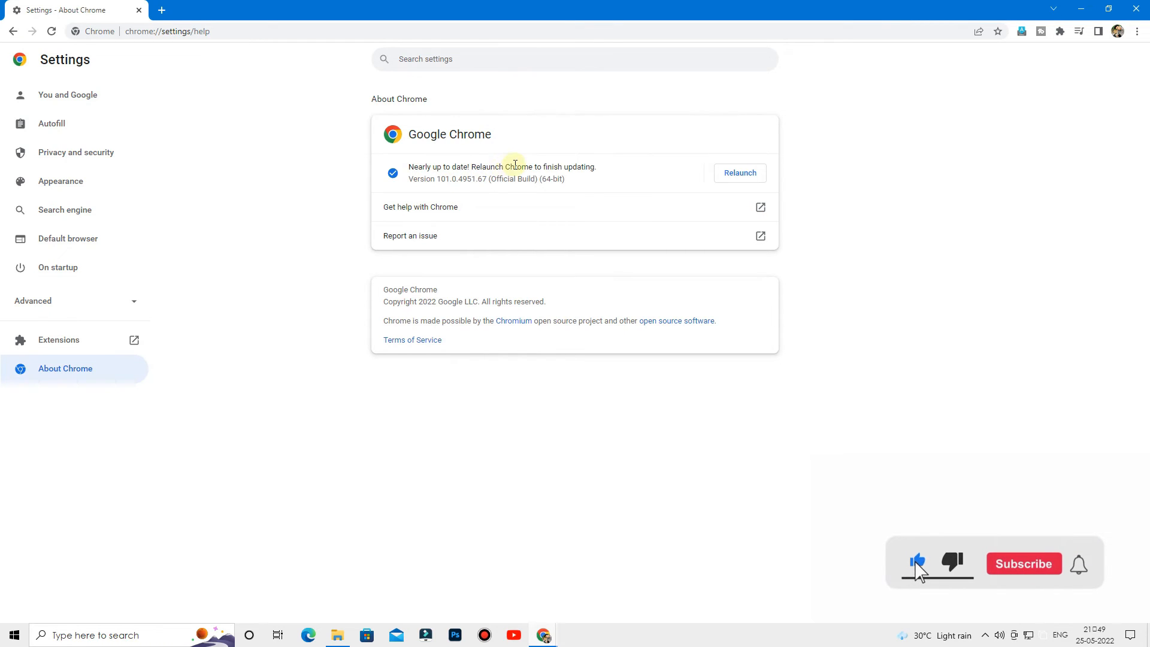
- Relaunch Chrome from the About page so version 101.0.4951.67 finishes updating
{"action": "left_click", "coordinate": [1023, 563]}
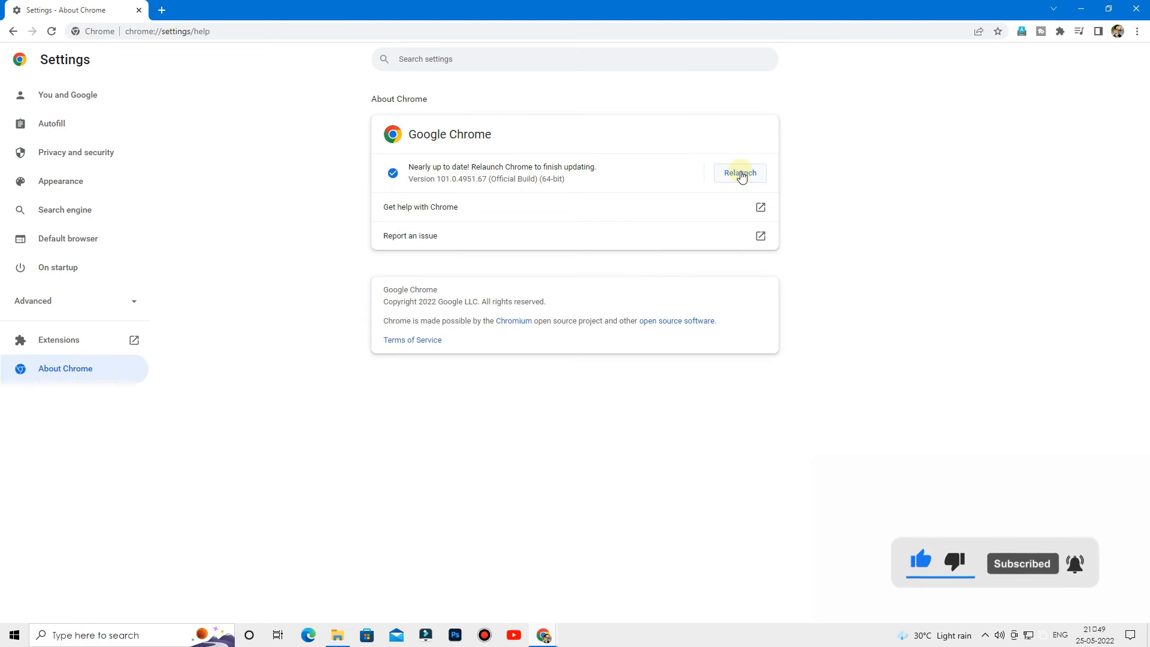
{"action": "left_click", "coordinate": [739, 173]}
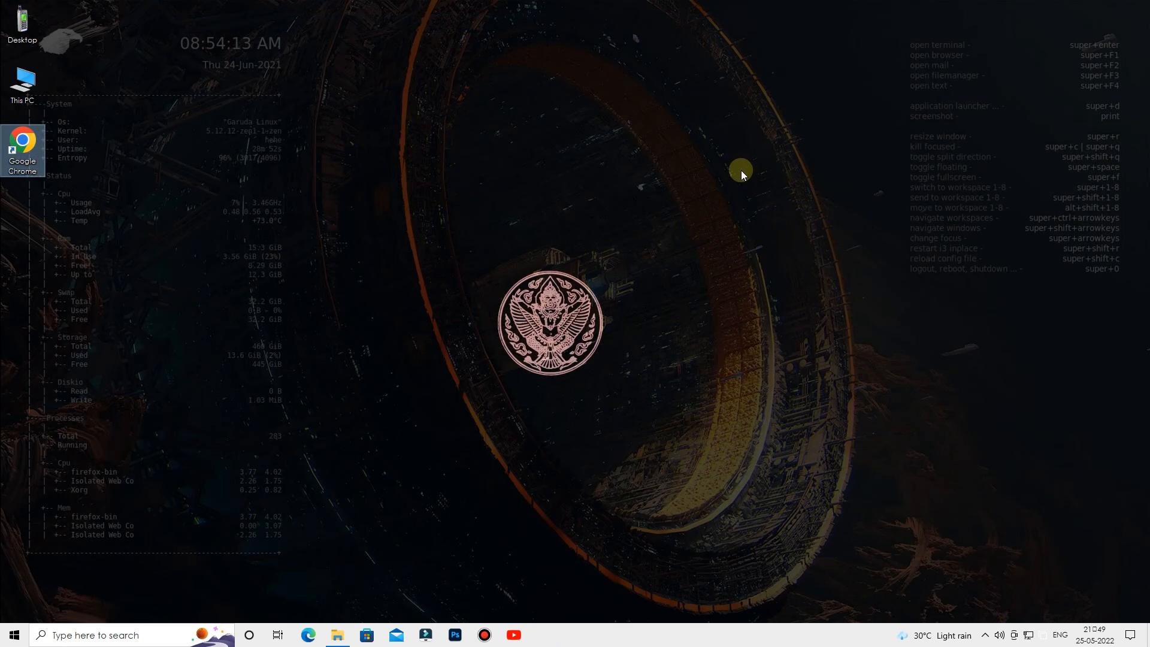